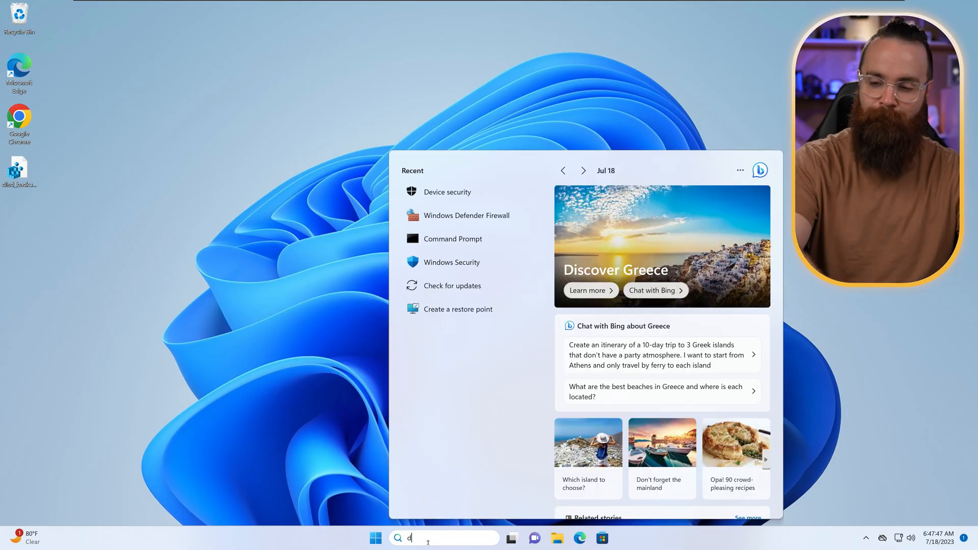
Step: Open Windows Security's Device security settings from the Start menu search result
{"action": "left_click", "coordinate": [452, 263]}
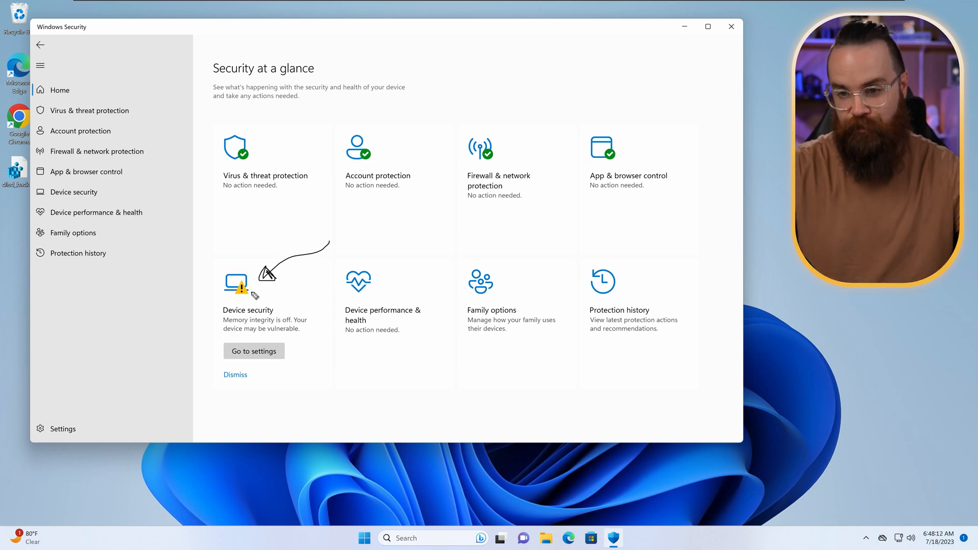
{"action": "mouse_move", "coordinate": [250, 335]}
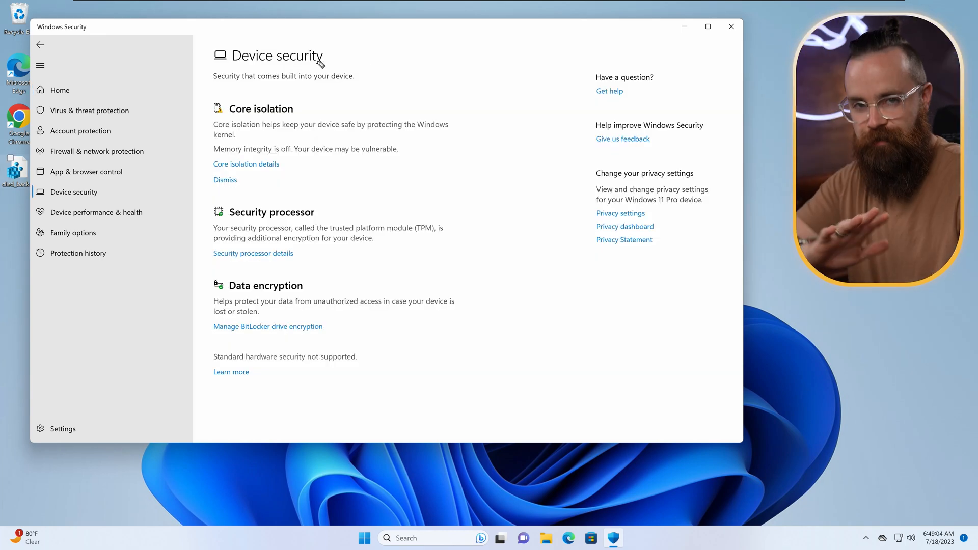
{"action": "left_click_drag", "start_coordinate": [299, 109], "coordinate": [399, 100]}
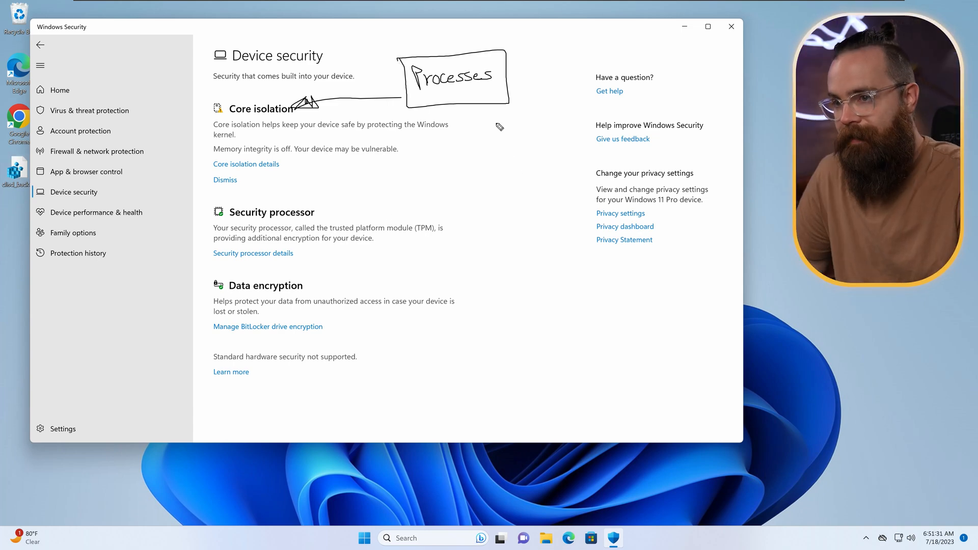
{"action": "mouse_move", "coordinate": [508, 143]}
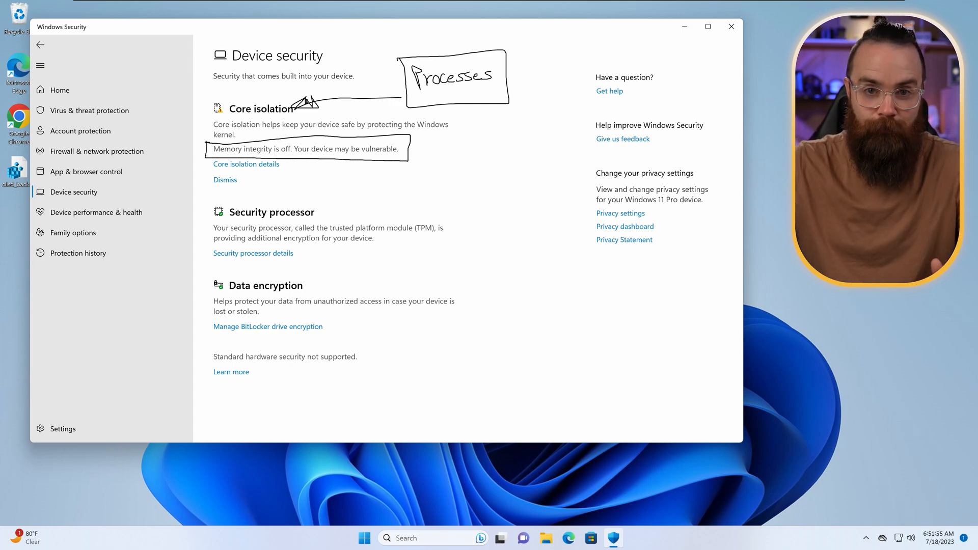
Step: Turn on memory integrity under Core isolation and return to Device security
{"action": "left_click", "coordinate": [246, 164]}
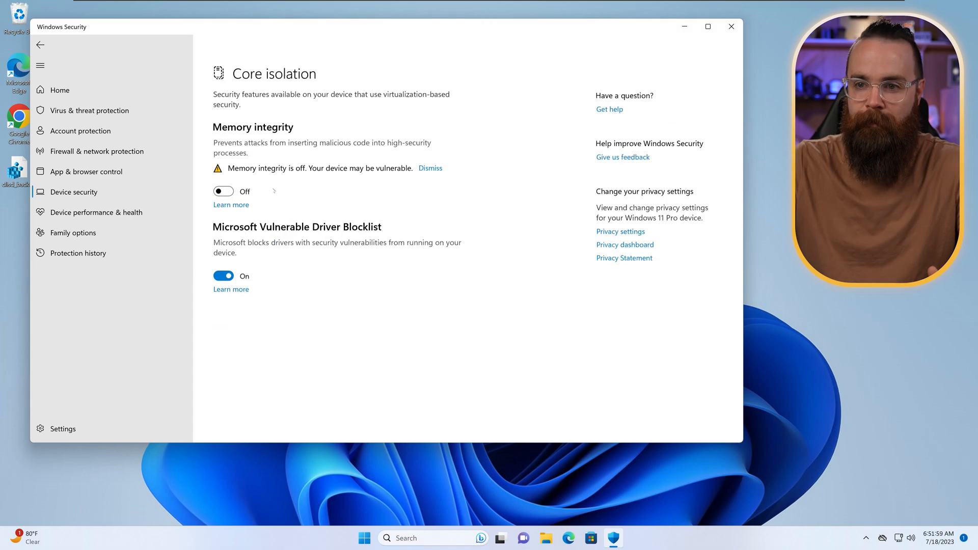
{"action": "left_click", "coordinate": [223, 191]}
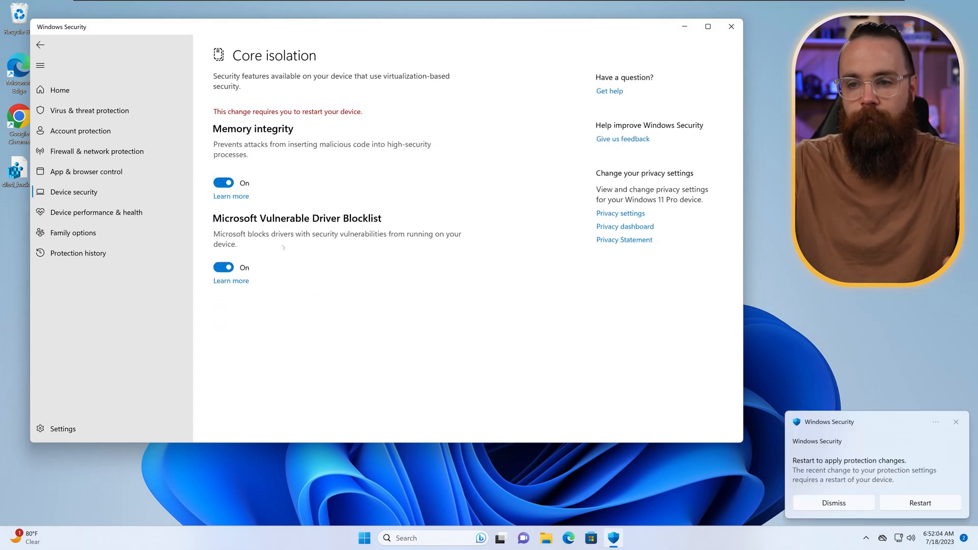
{"action": "left_click", "coordinate": [833, 503]}
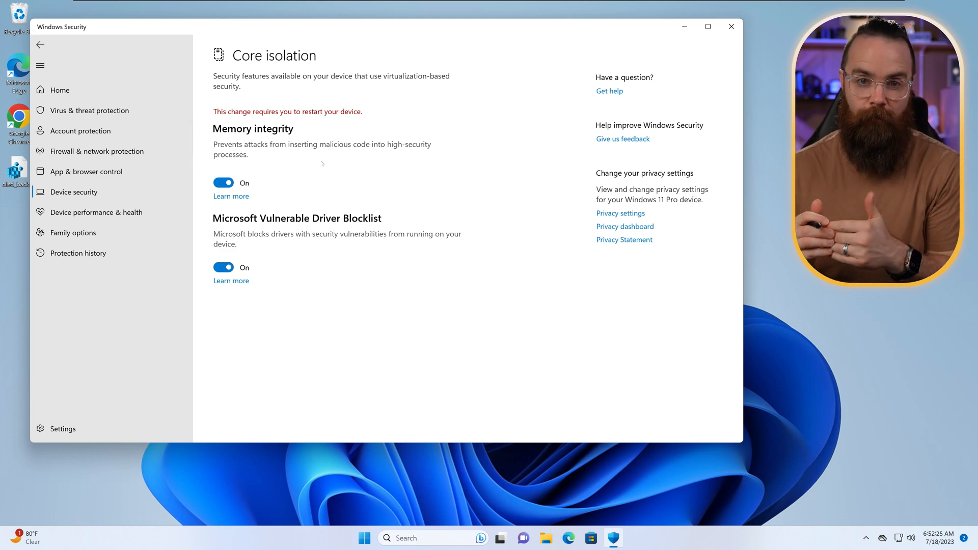
{"action": "left_click", "coordinate": [39, 45]}
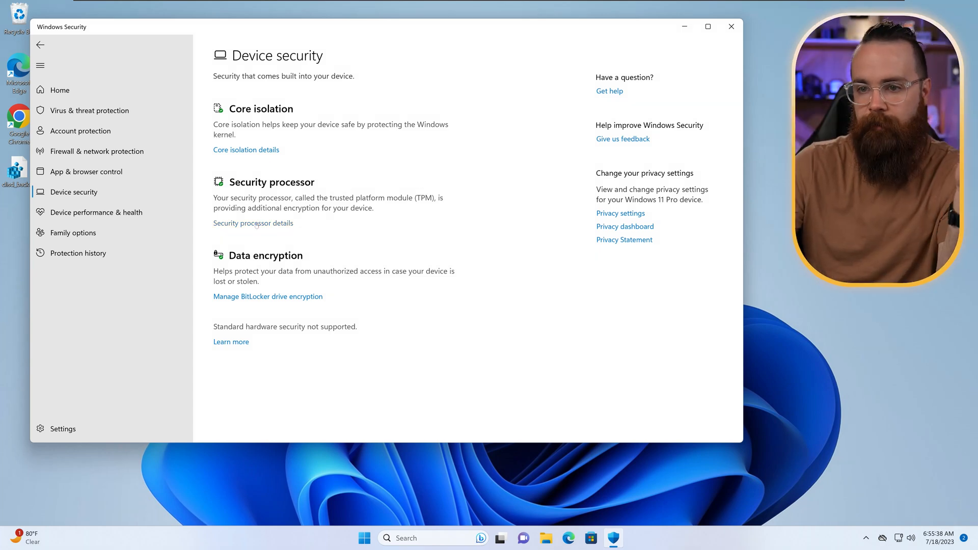
{"action": "left_click", "coordinate": [253, 223]}
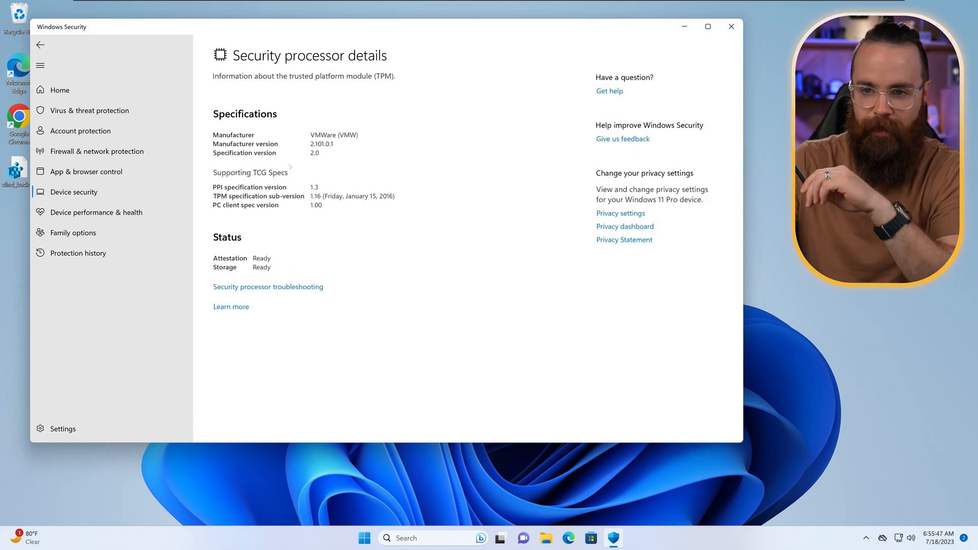
{"action": "left_click", "coordinate": [45, 45]}
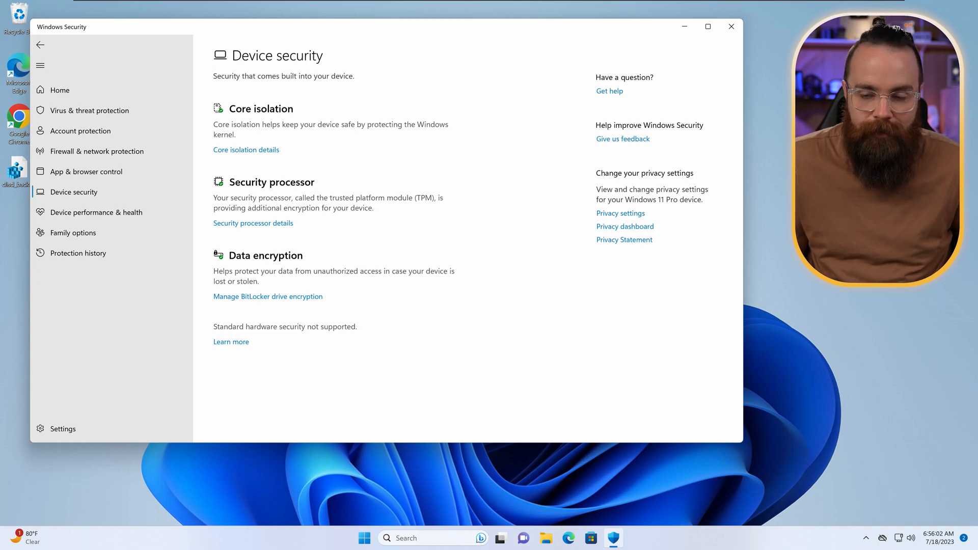
{"action": "mouse_move", "coordinate": [412, 291]}
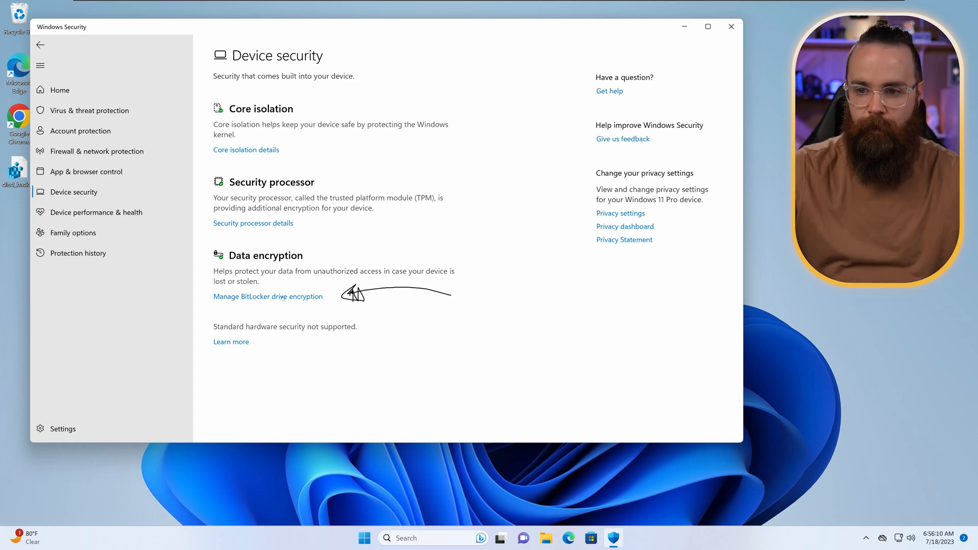
Step: Open Manage BitLocker drive encryption, showing drive C: with BitLocker off
{"action": "left_click", "coordinate": [268, 296]}
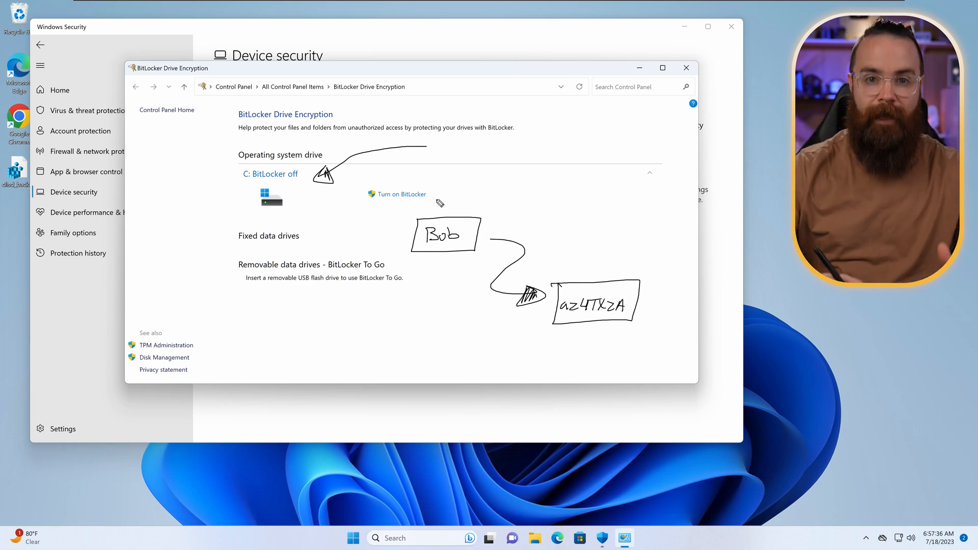
{"action": "mouse_move", "coordinate": [343, 241]}
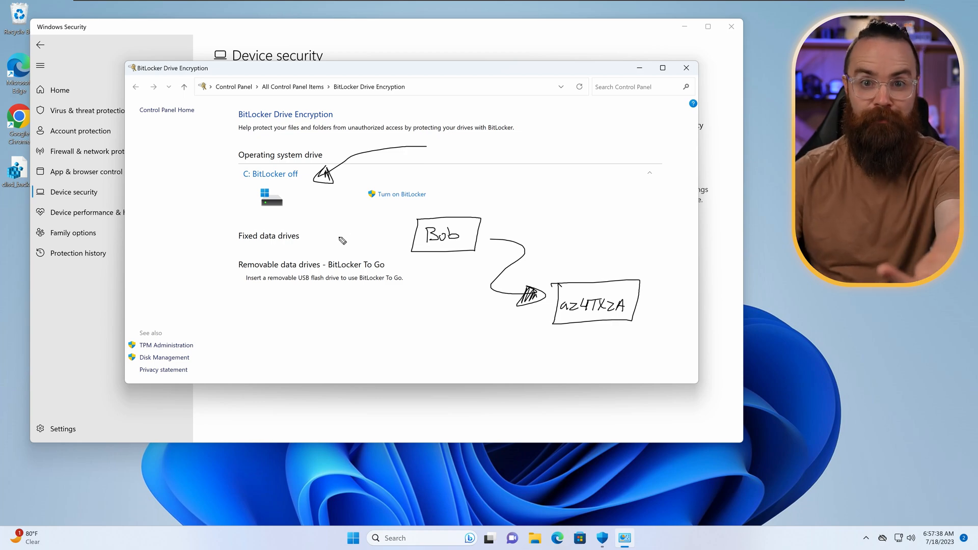
{"action": "mouse_move", "coordinate": [501, 204]}
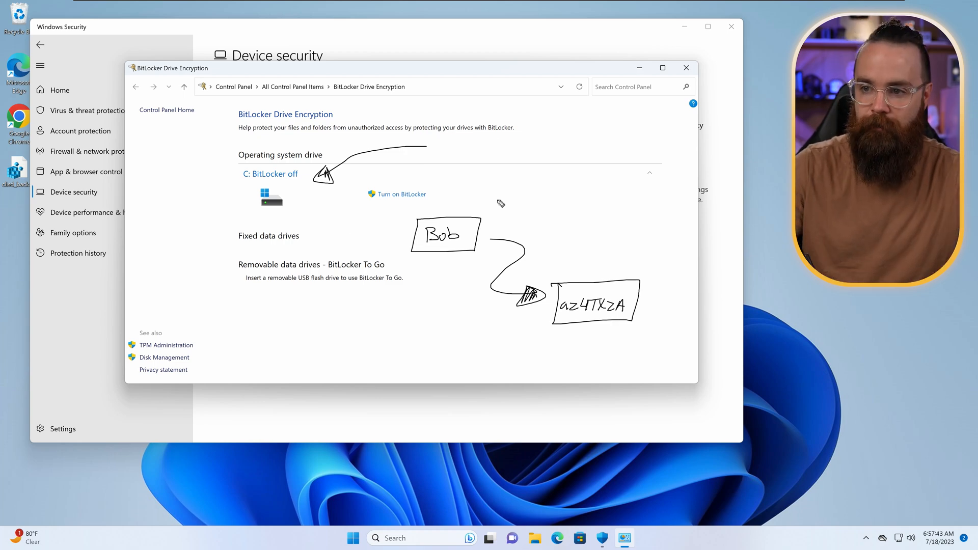